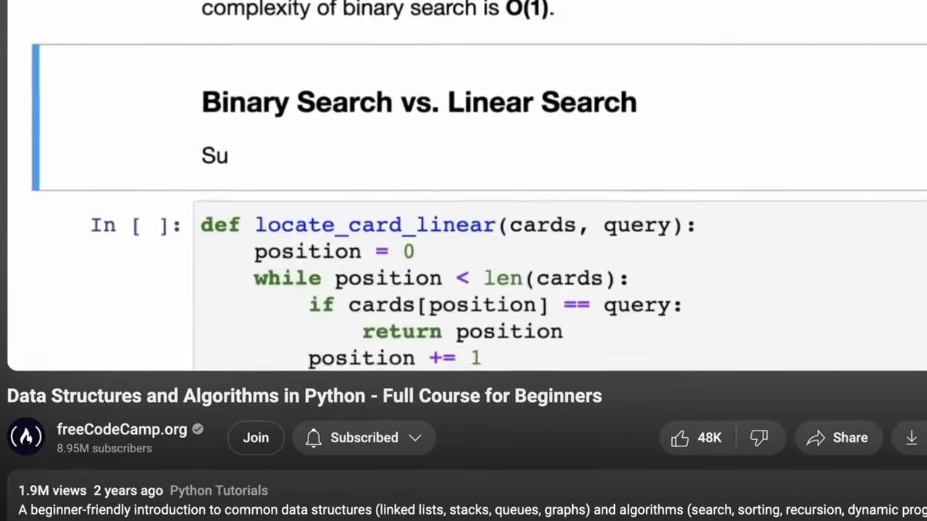
scroll(down, 3)
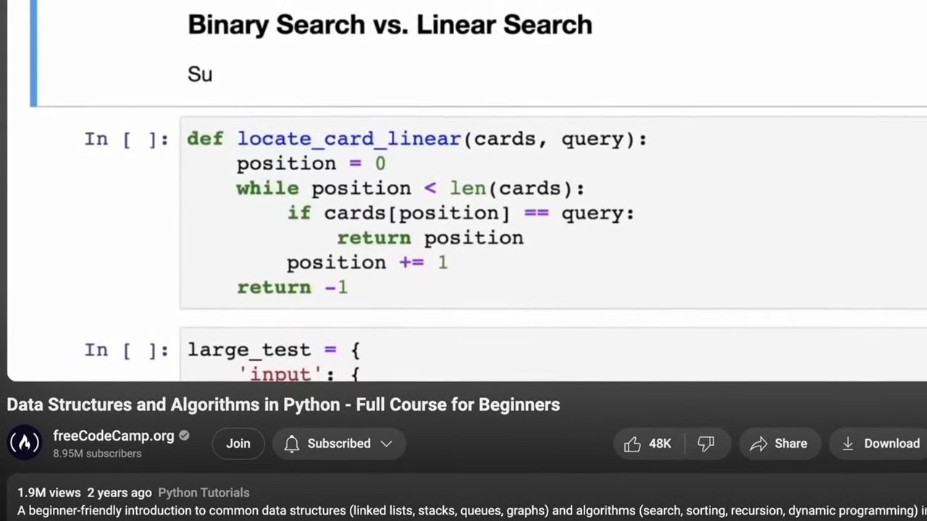
scroll(down, 3)
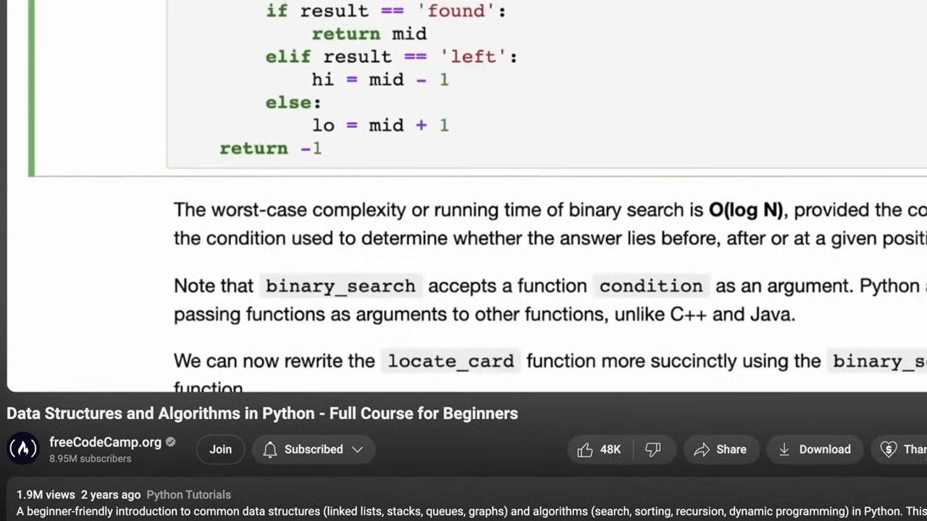